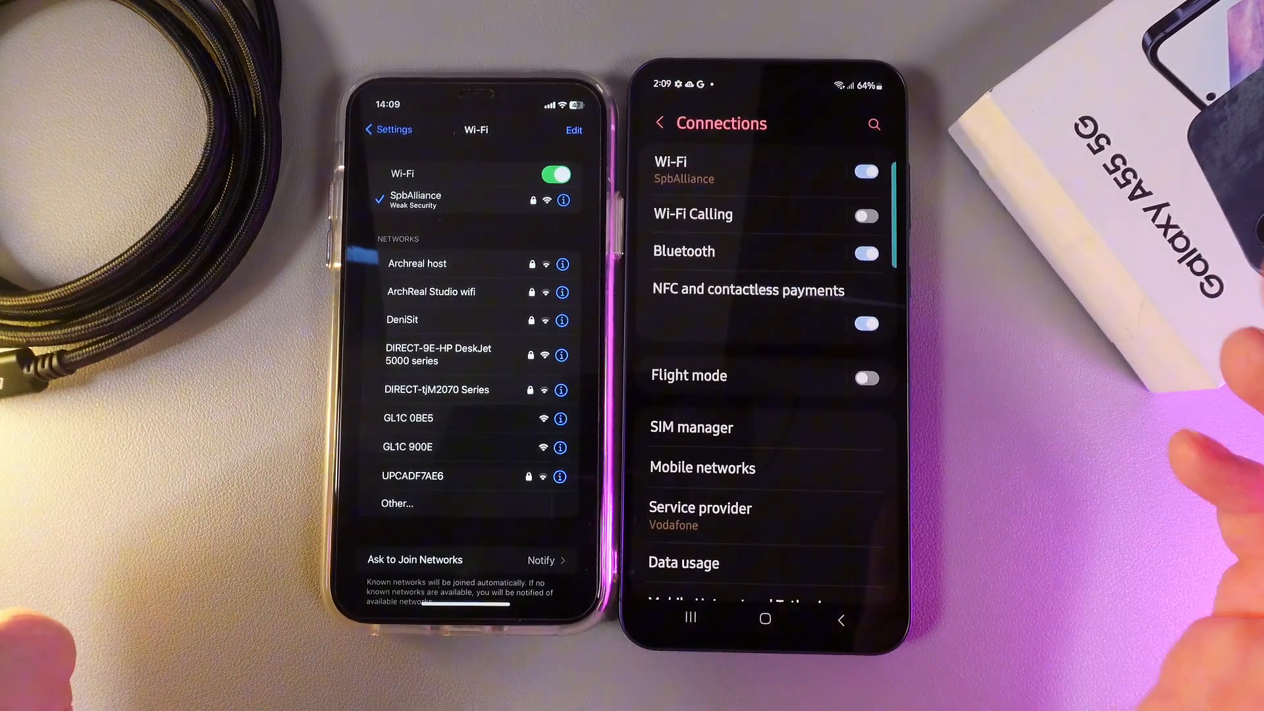
Reach the Mobile Hotspot and Tethering page from Connections.
scroll("down", 3)
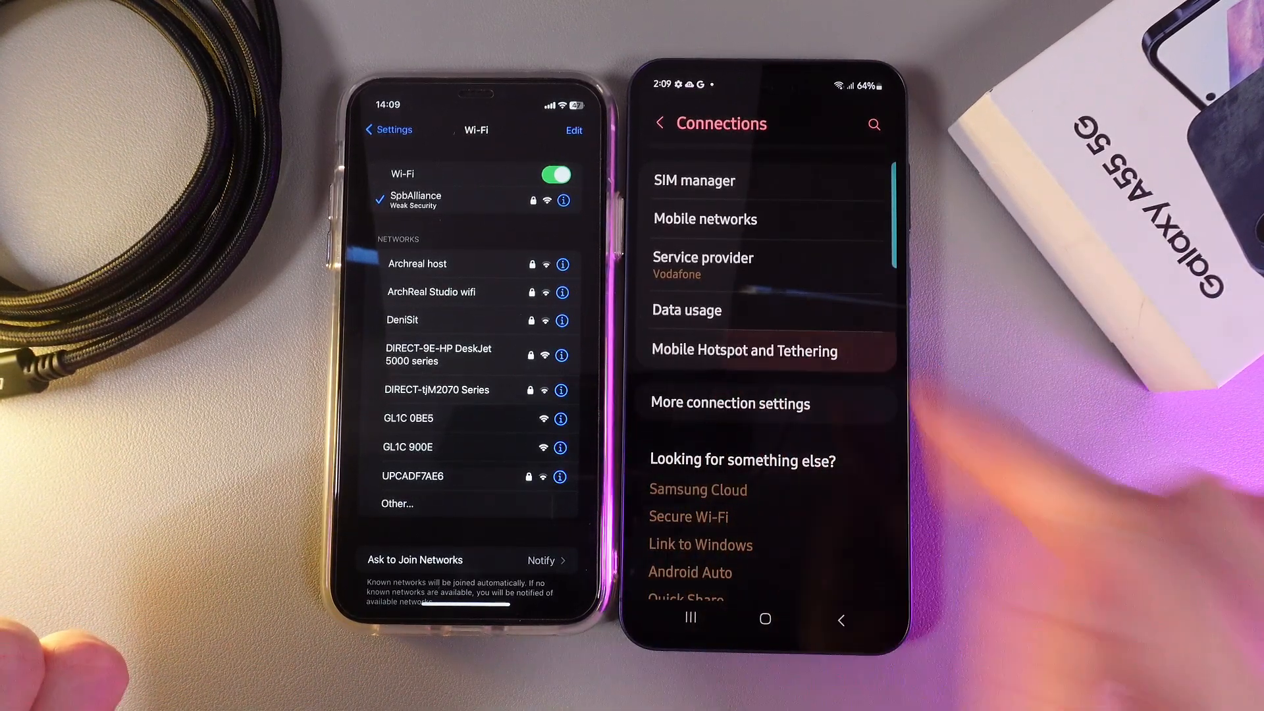
left_click(746, 350)
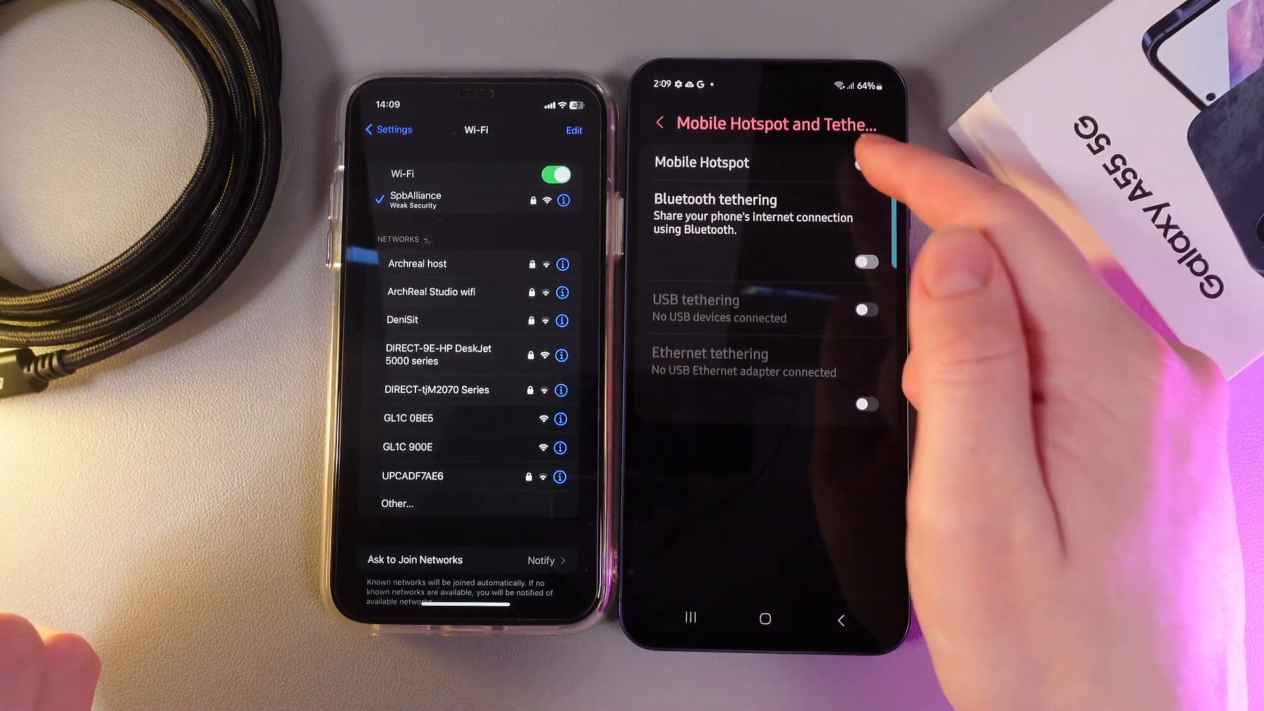
Switch Mobile Hotspot on and change its band from 5 GHz preferred to 2.4 GHz.
left_click(867, 165)
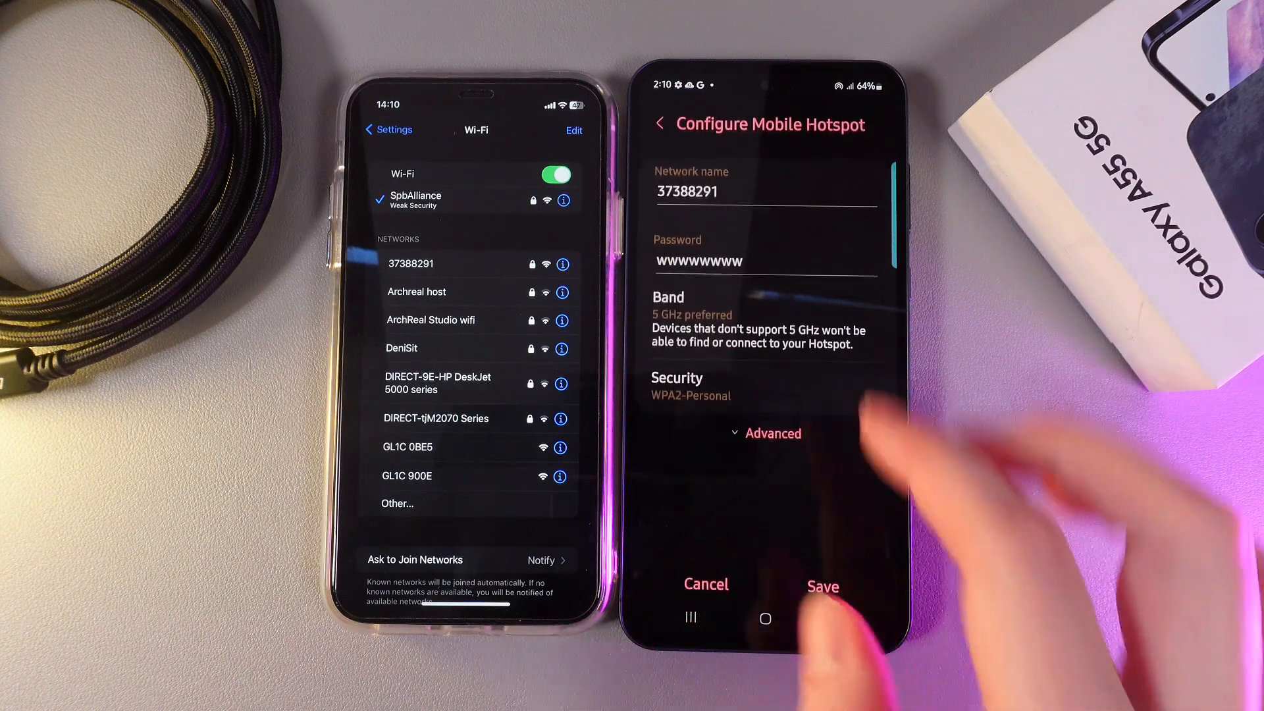
left_click(692, 315)
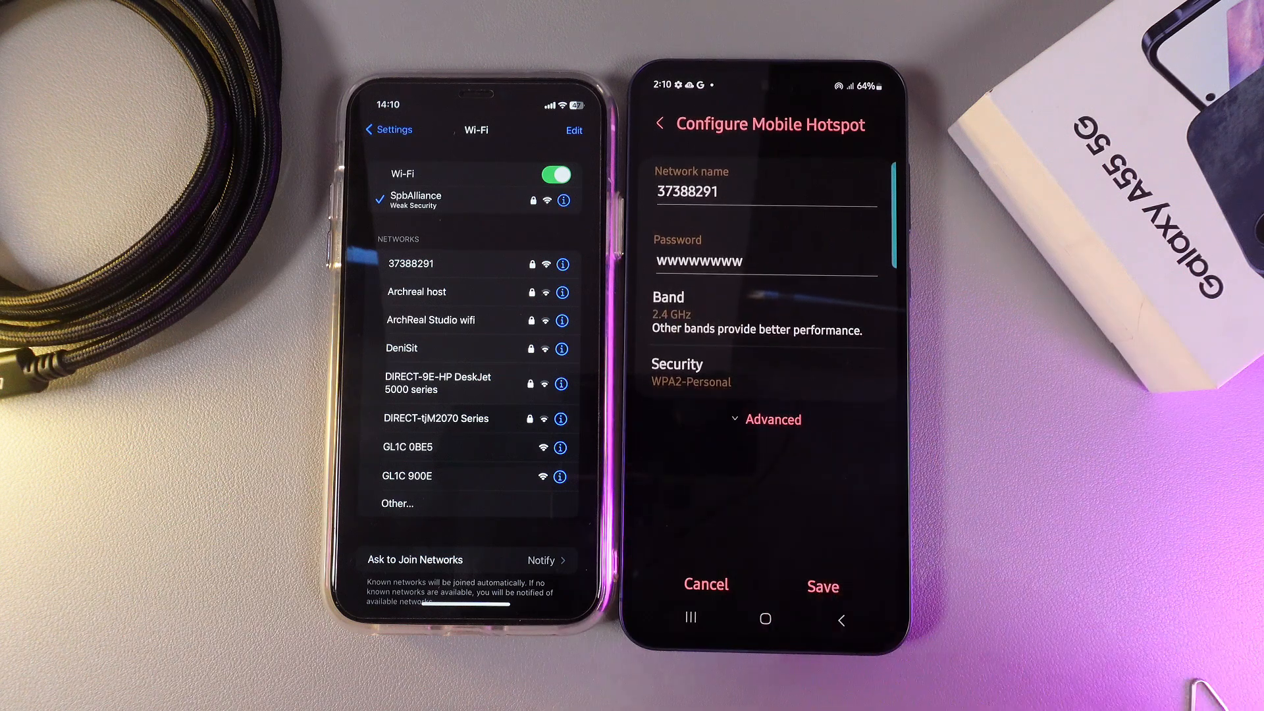
Save the 2.4 GHz band, review the Advanced options, and leave them unchanged.
left_click(822, 586)
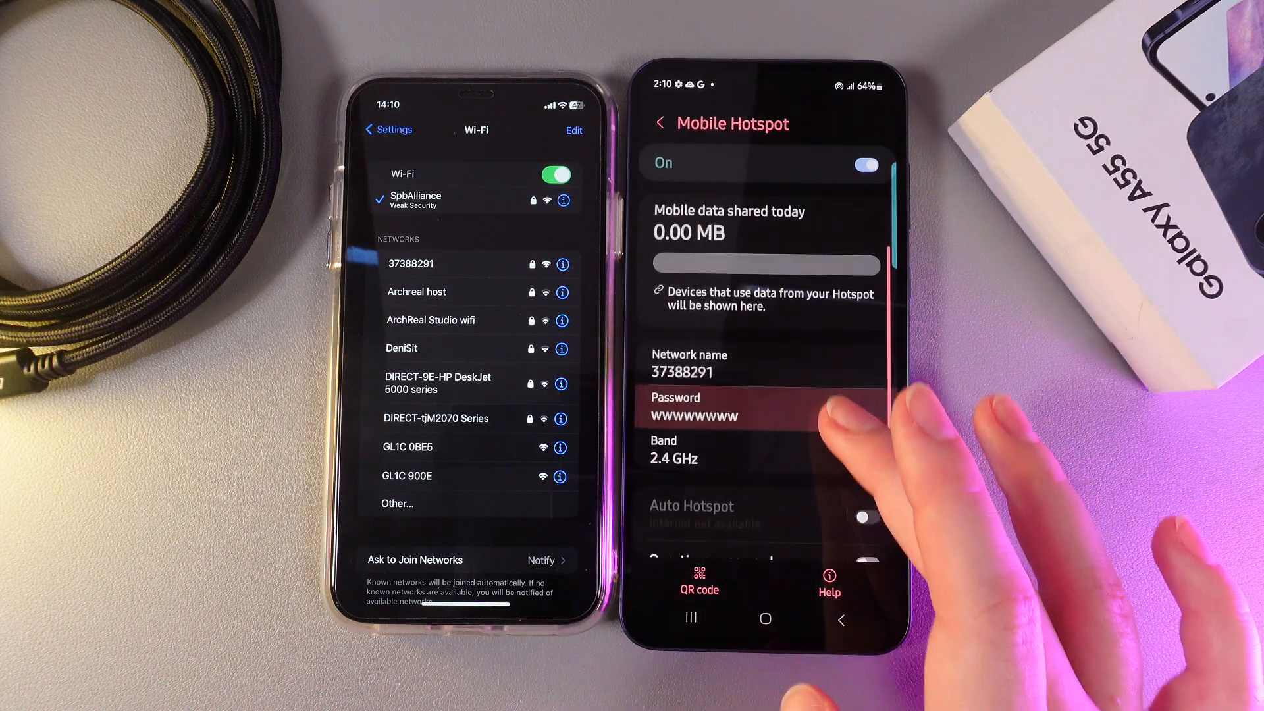
left_click(725, 415)
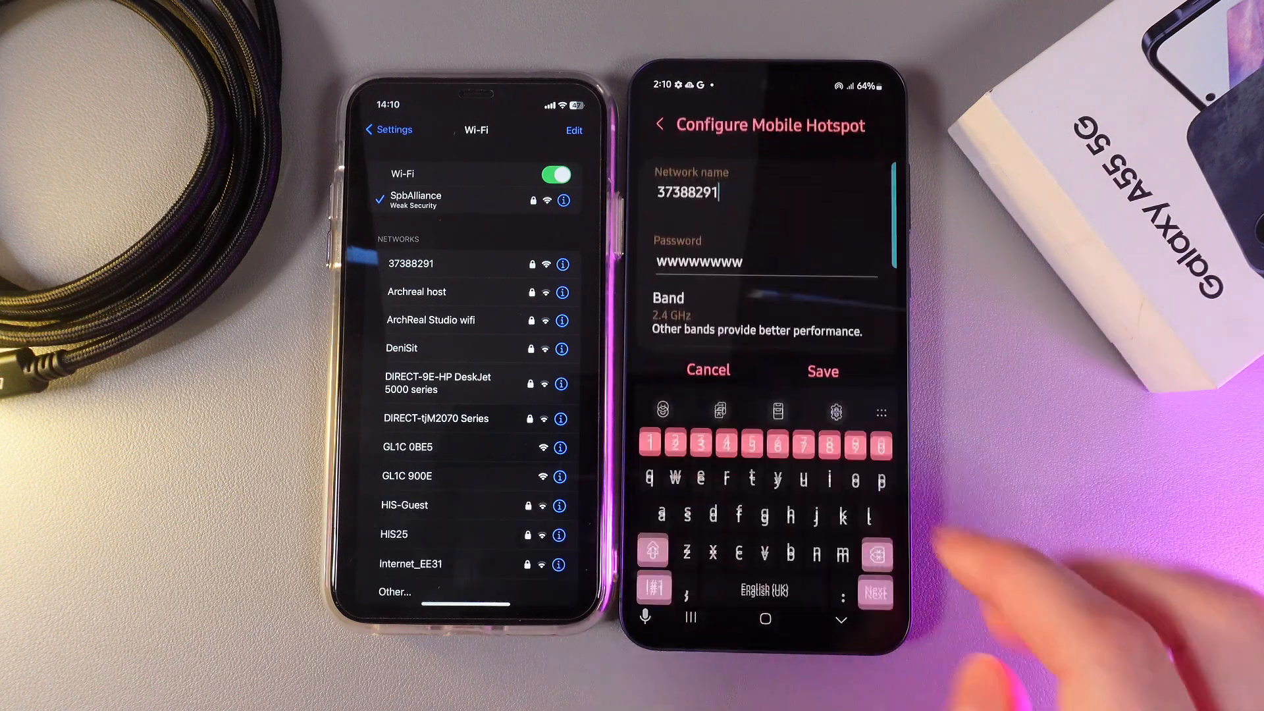
left_click(718, 307)
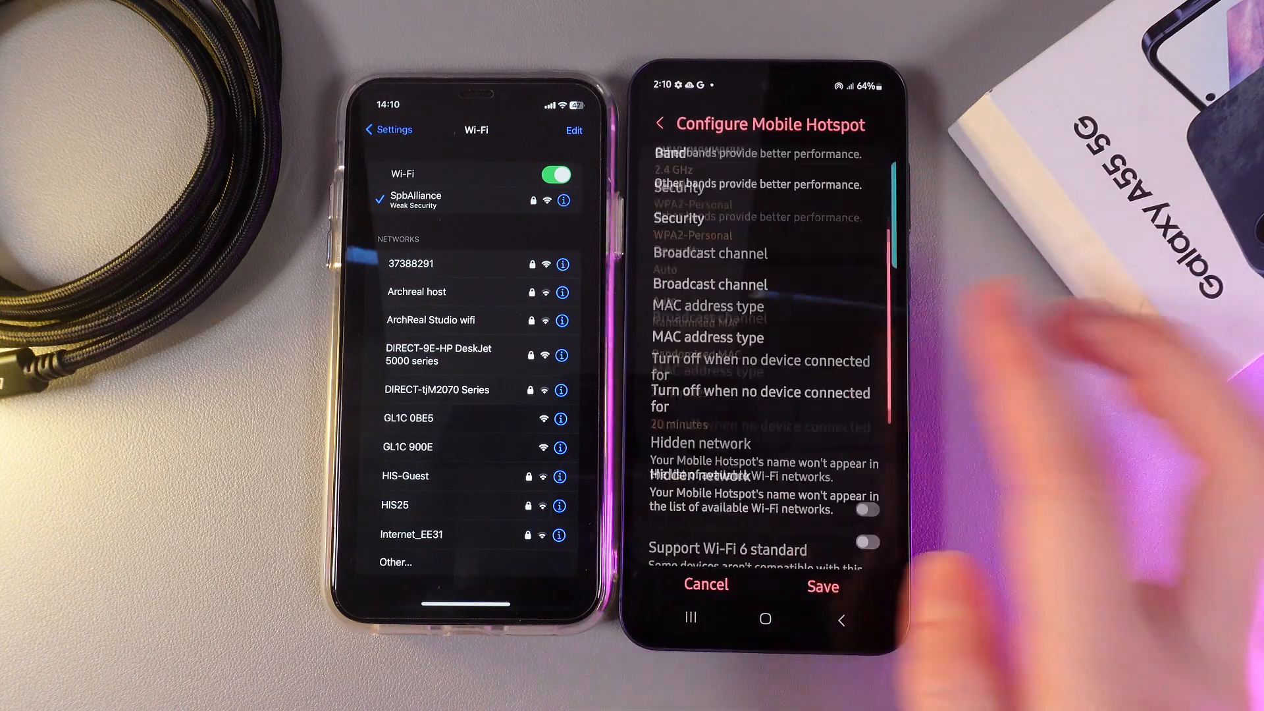
scroll("down", 3)
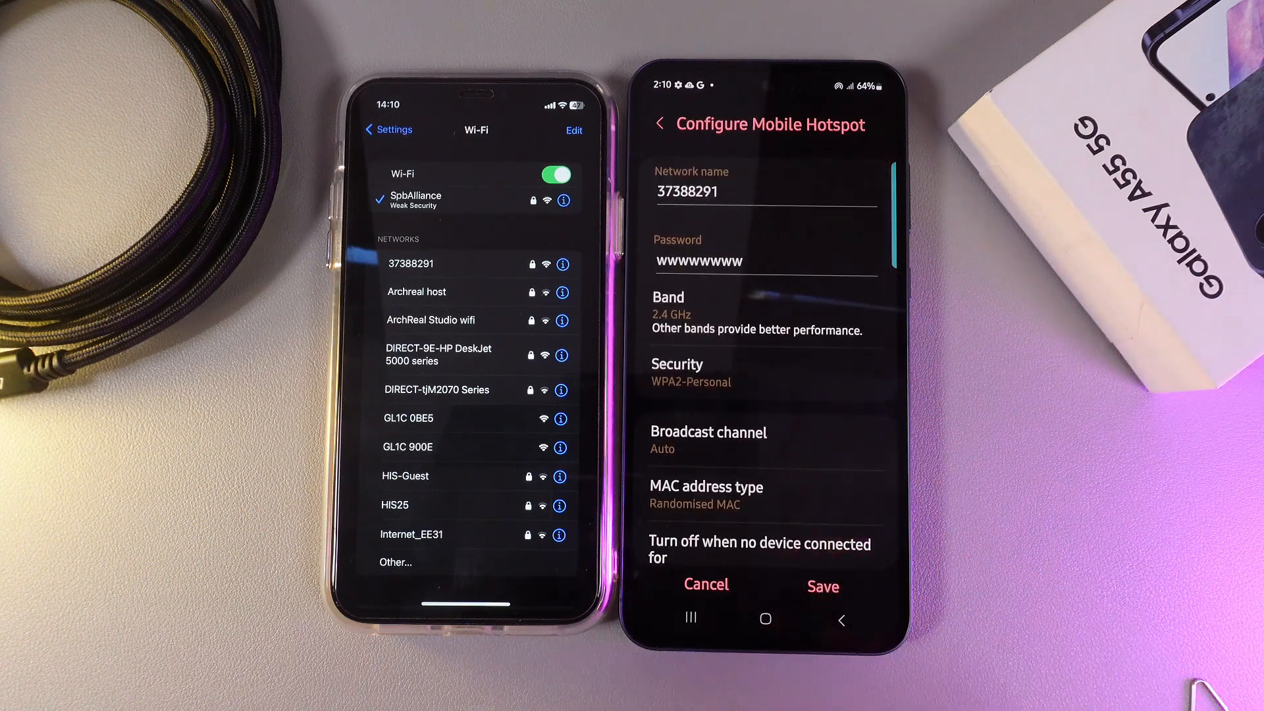
left_click(822, 586)
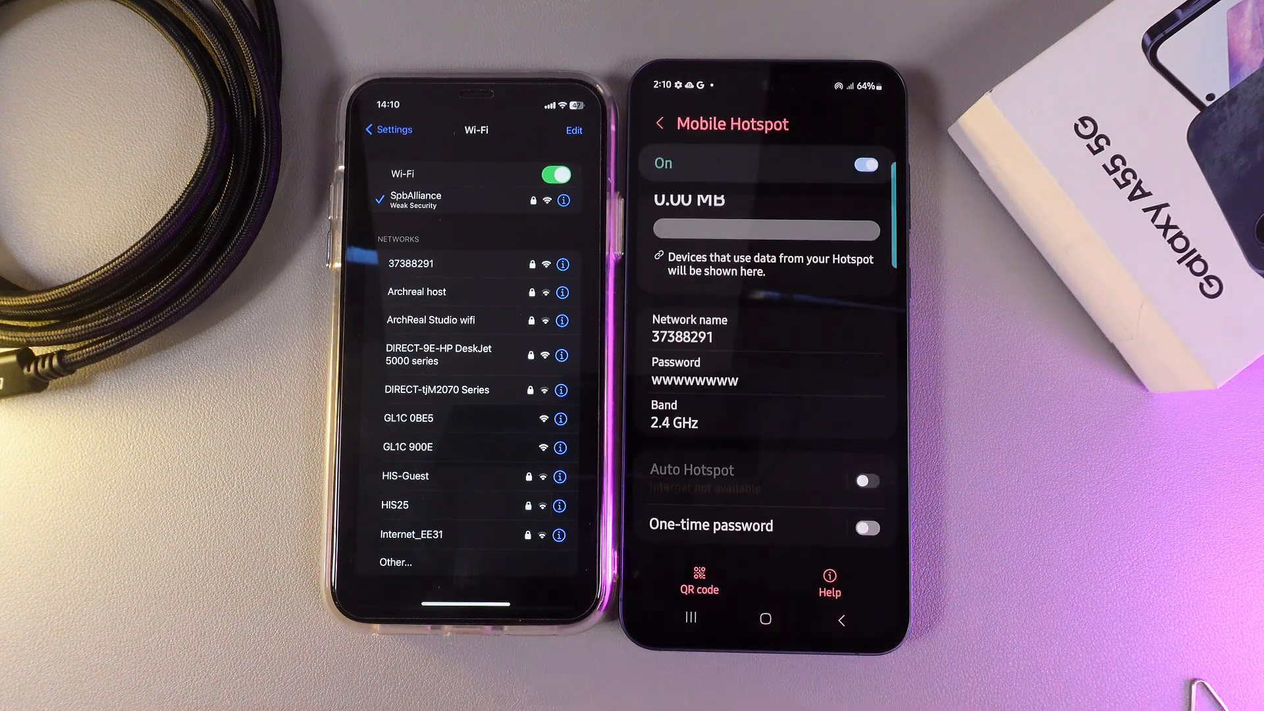